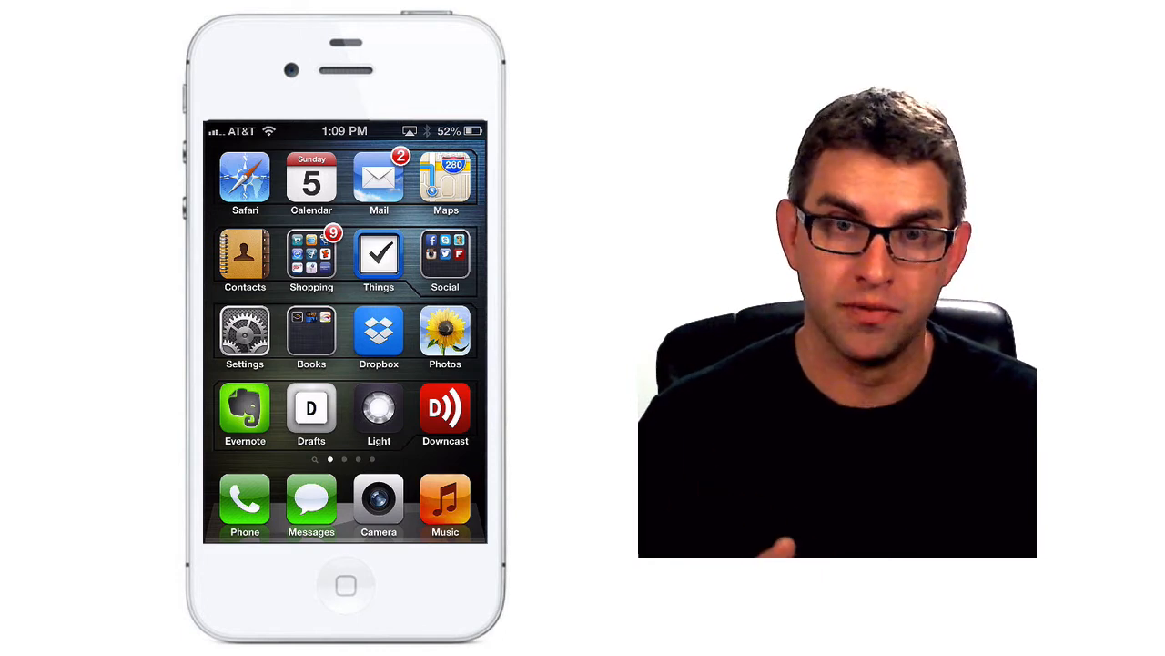
Go from the home screen into Settings and open the General page
click(244, 330)
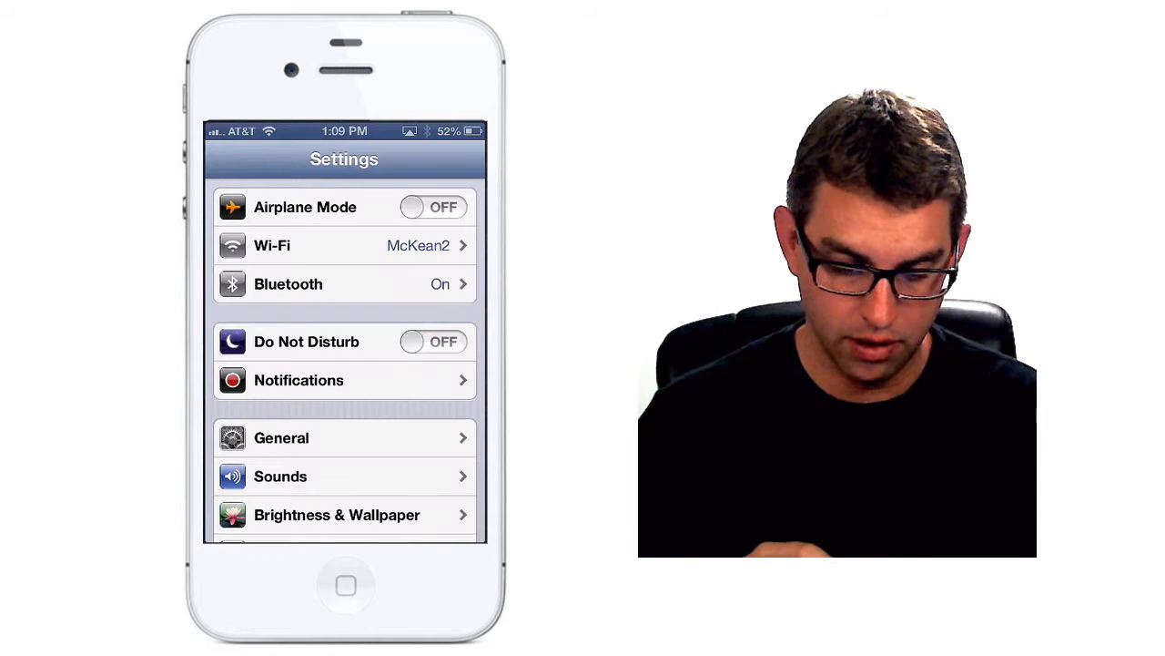
scroll(down, 3)
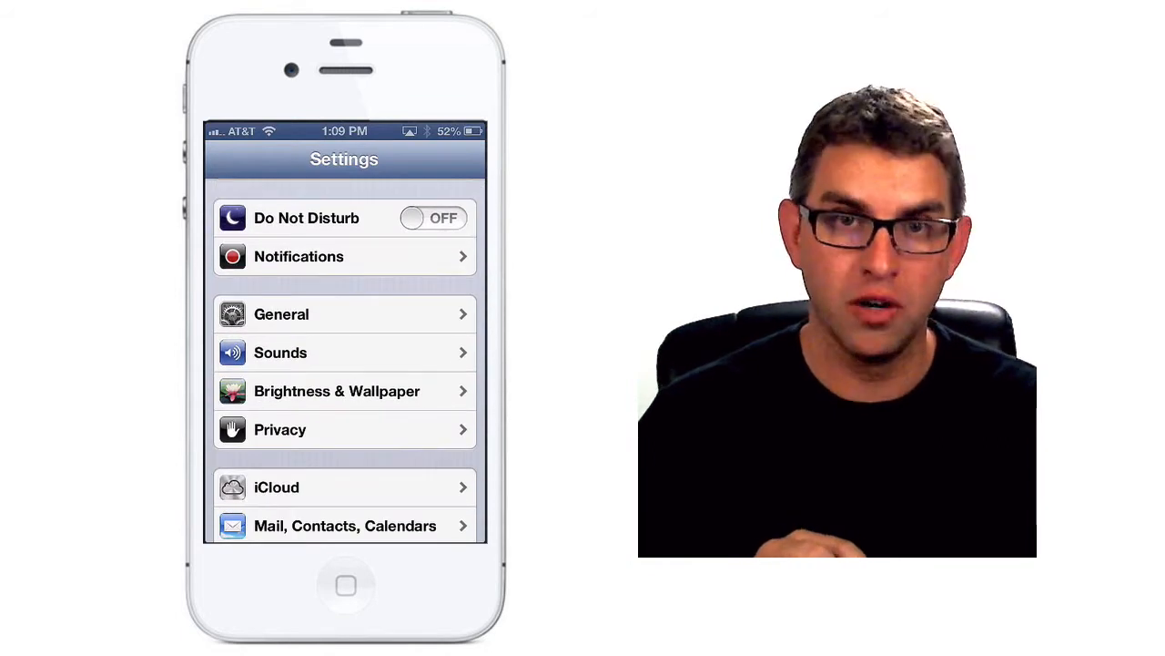
click(281, 314)
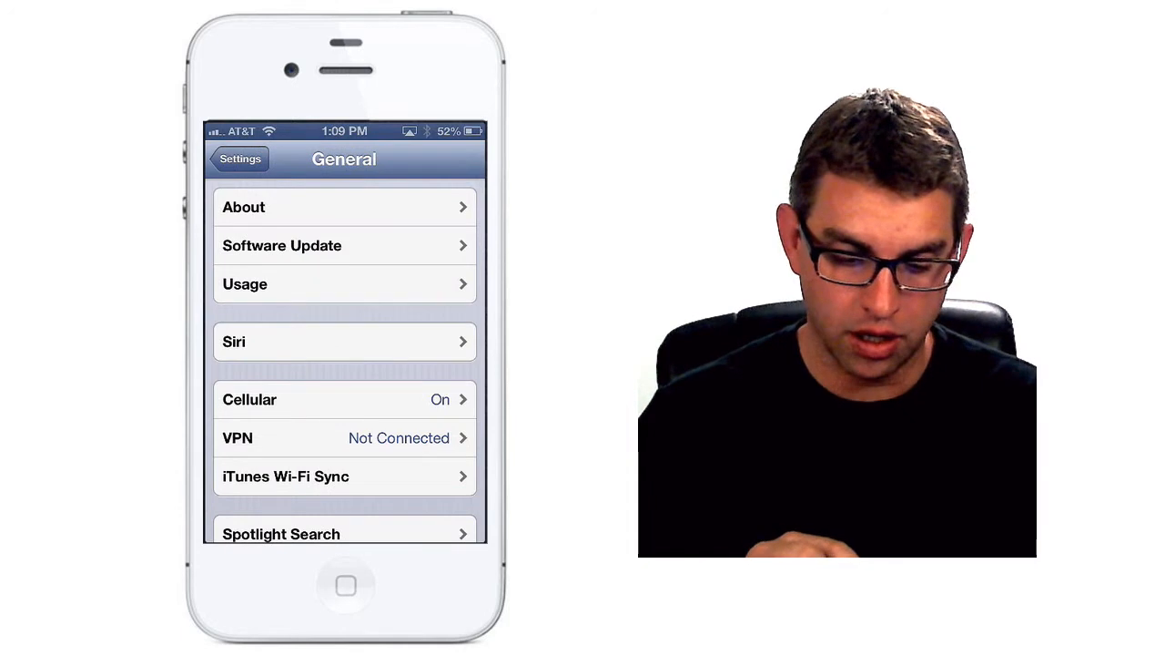
click(344, 245)
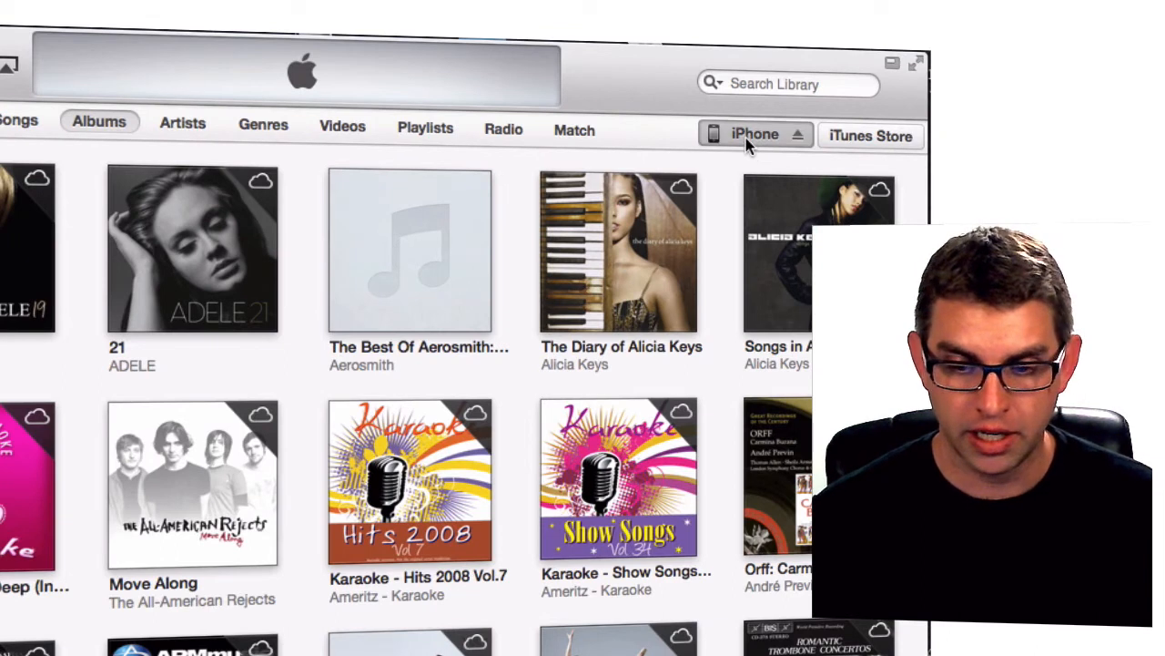
Open the iPhone 4S Summary page in iTunes showing iOS 6.1.3
click(755, 135)
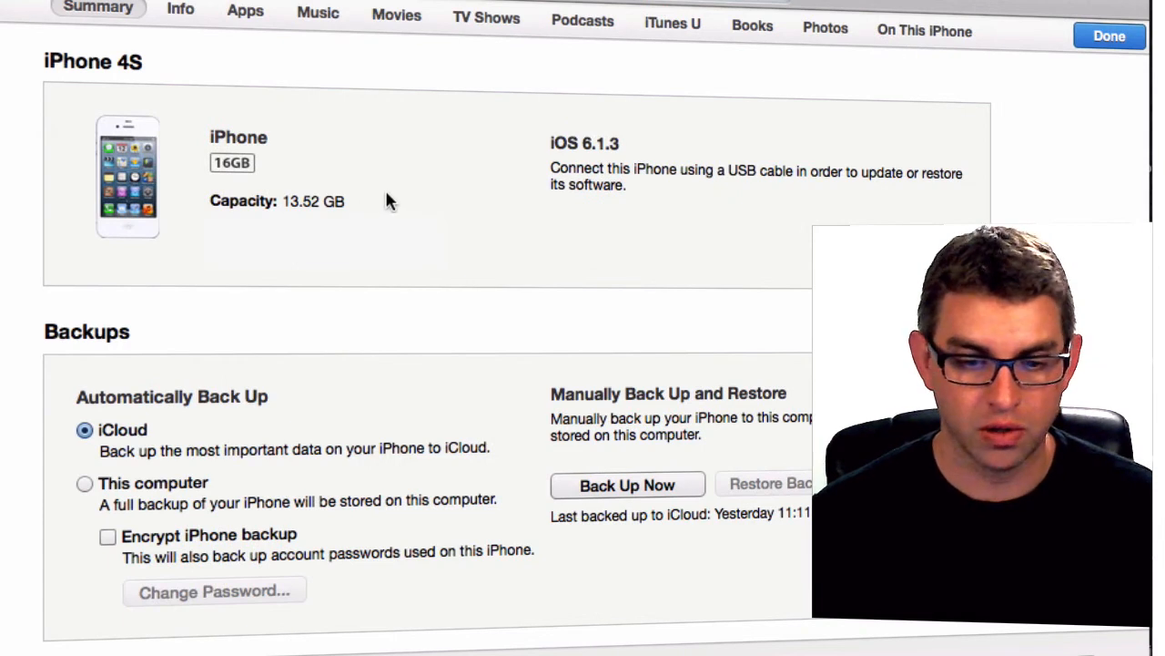
mouse_move(648, 204)
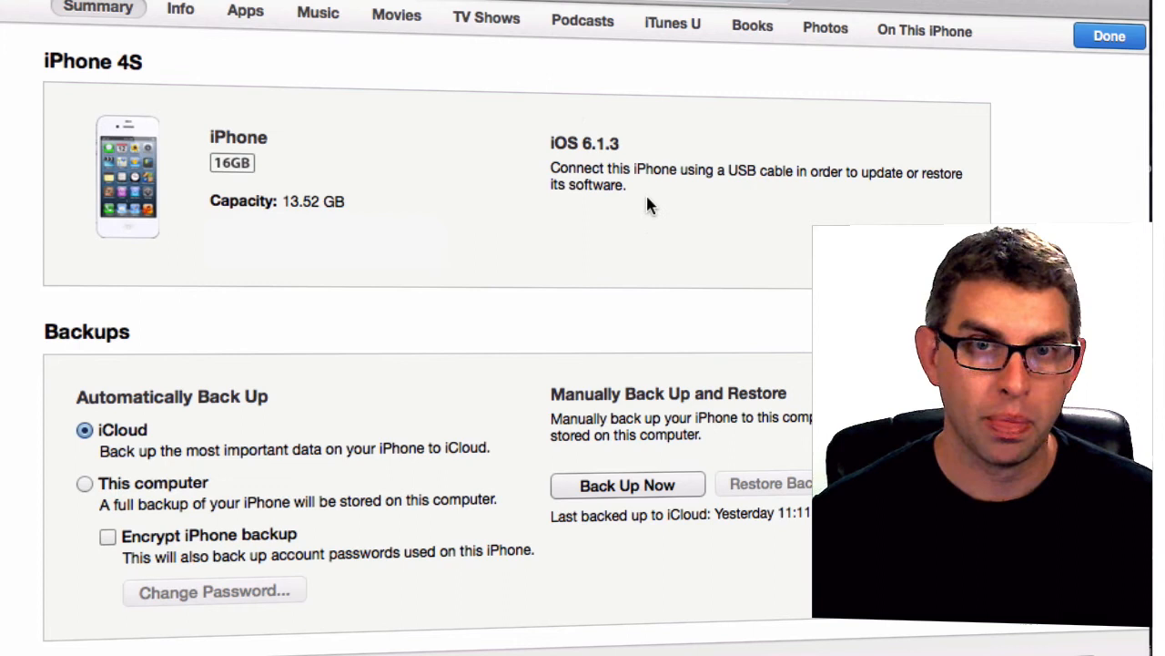
mouse_move(752, 220)
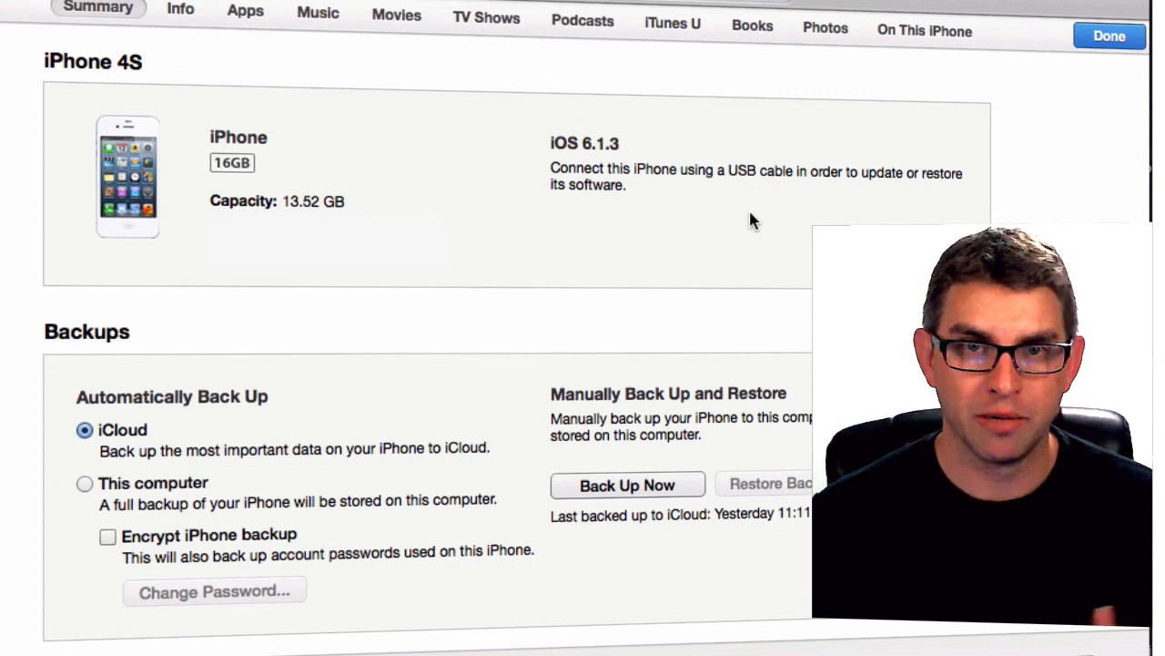